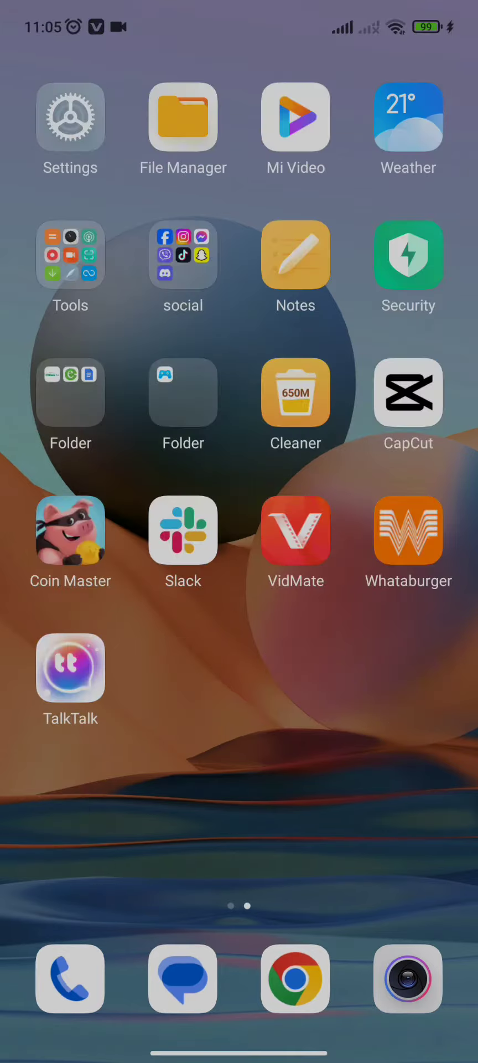
# Launch TalkTalk from the home screen into its Popular rooms feed
pyautogui.click(70, 668)
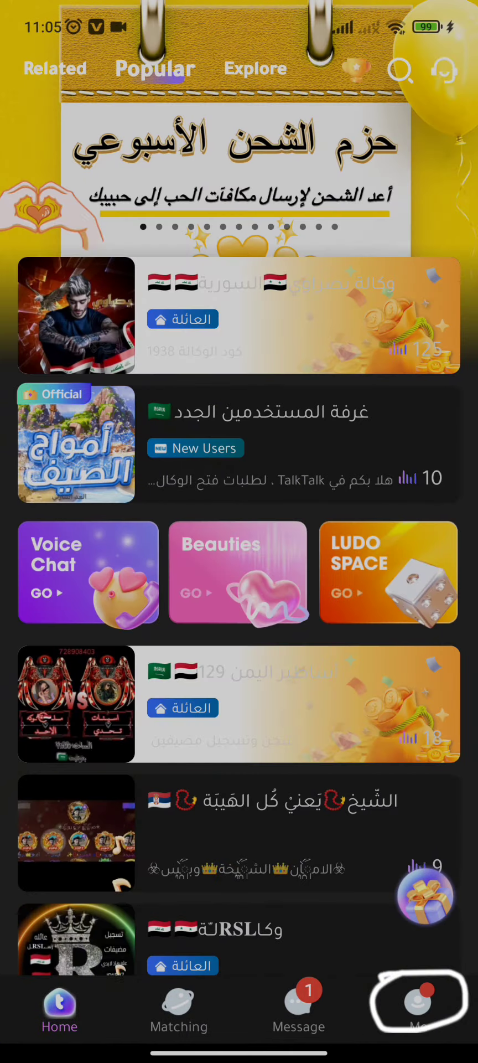
# Go to the Me profile and start editing its details
pyautogui.click(418, 1007)
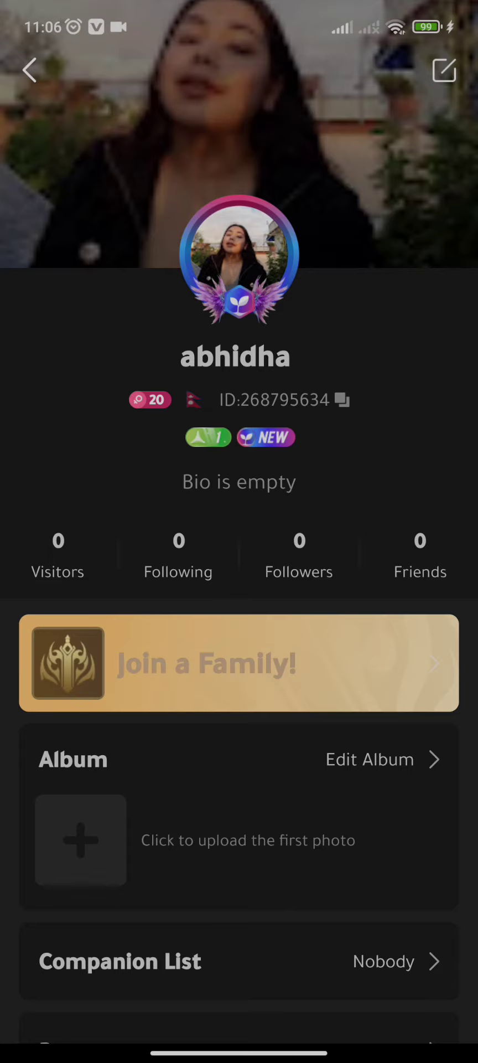
pyautogui.click(444, 71)
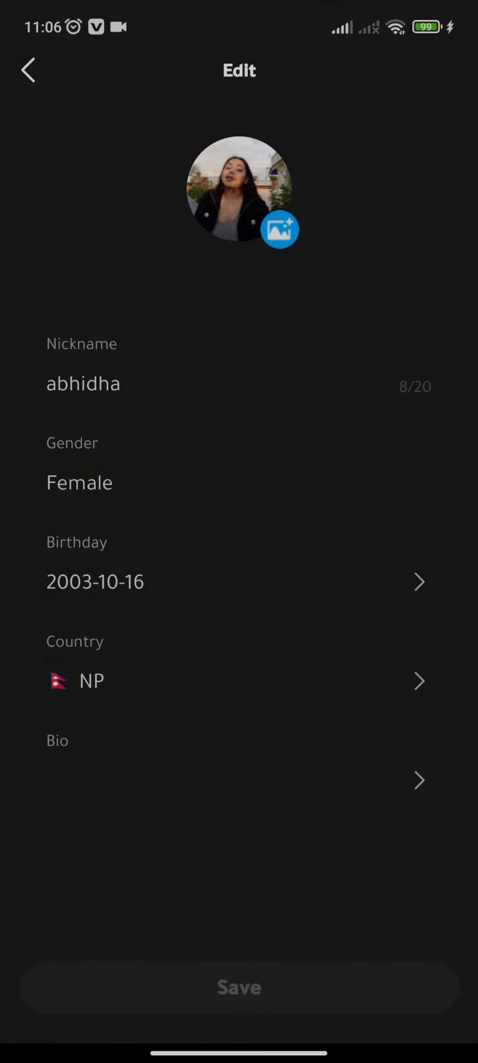
# Replace the nickname 'abhidha' with 'khushi' and save the profile
pyautogui.click(83, 384)
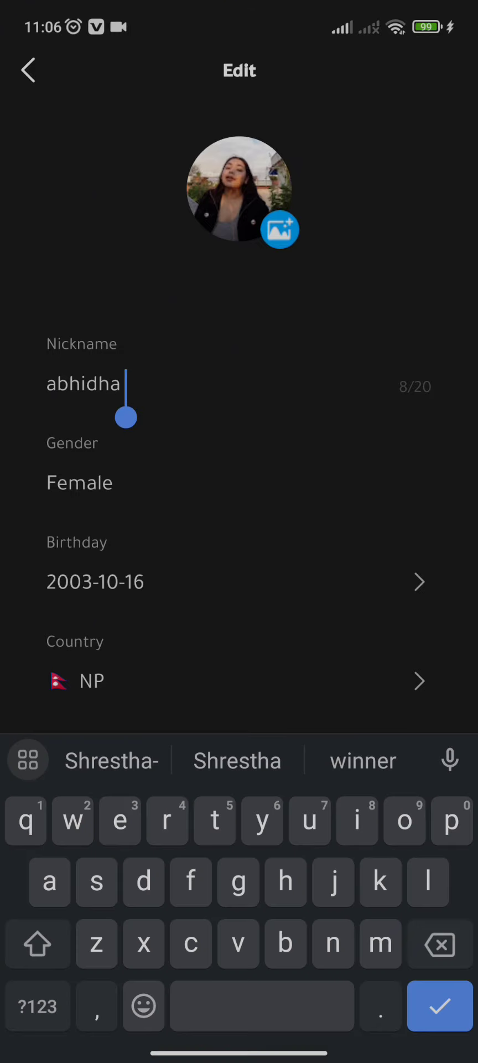
pyautogui.press('Backspace')
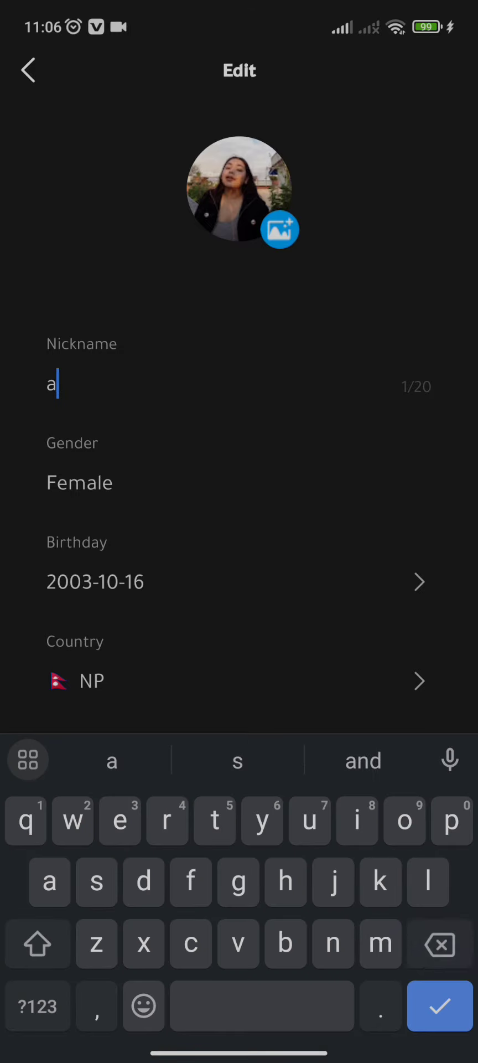
pyautogui.write('khushi')
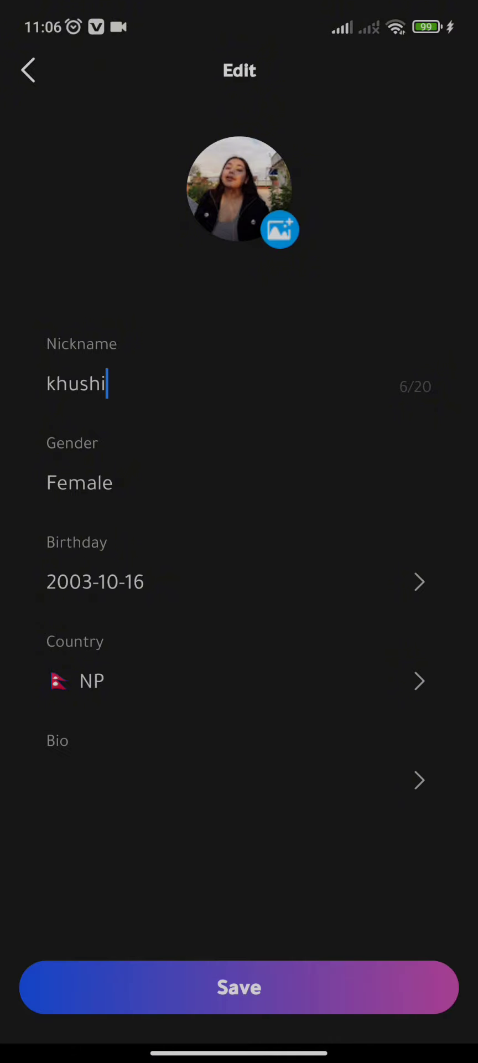
pyautogui.click(28, 71)
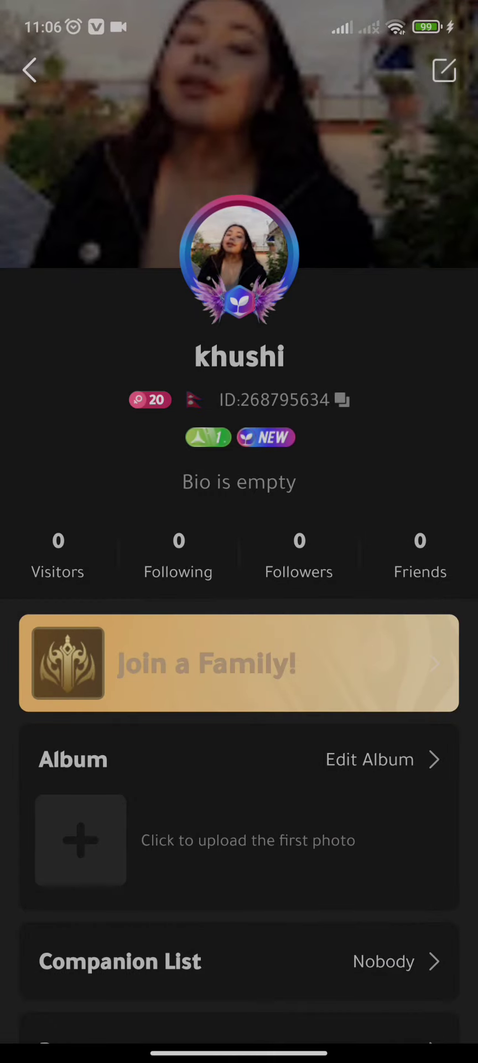